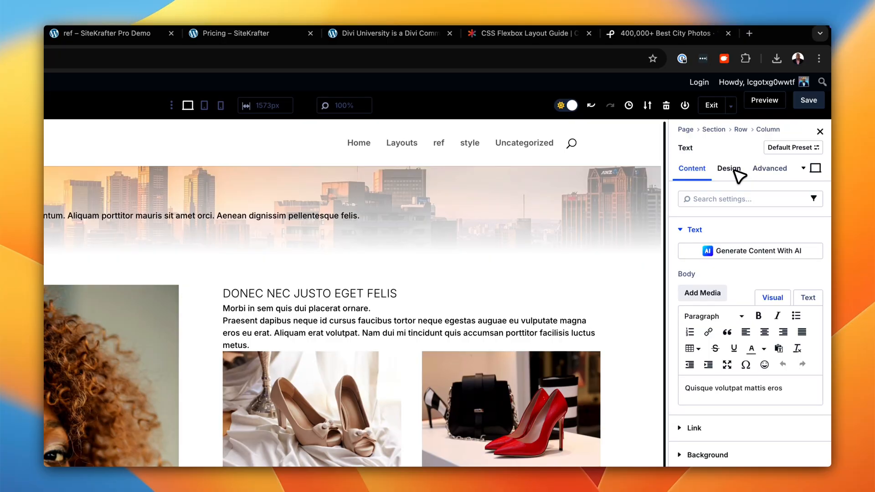
# Set the text module's font to Inter in its design options
pyautogui.click(728, 167)
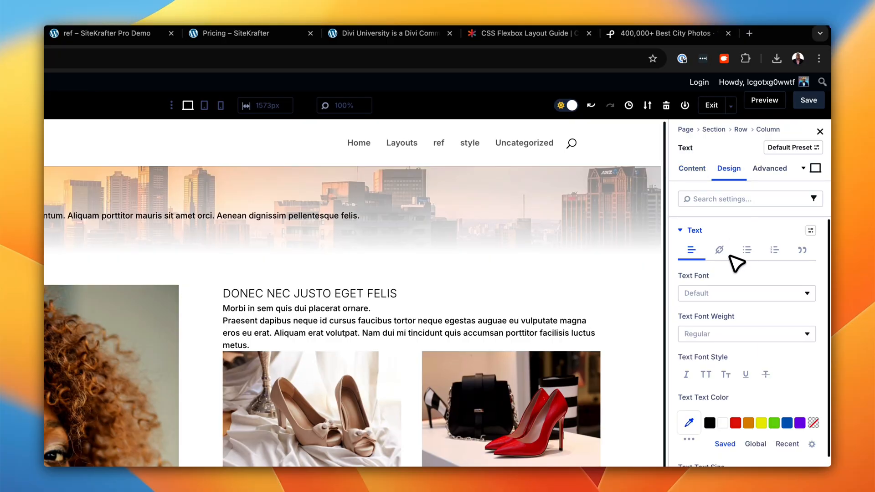
pyautogui.click(745, 292)
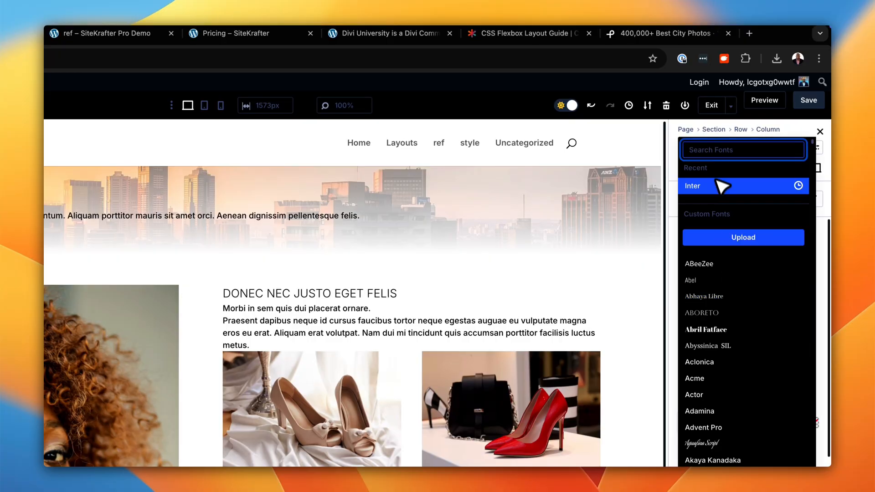
pyautogui.click(693, 186)
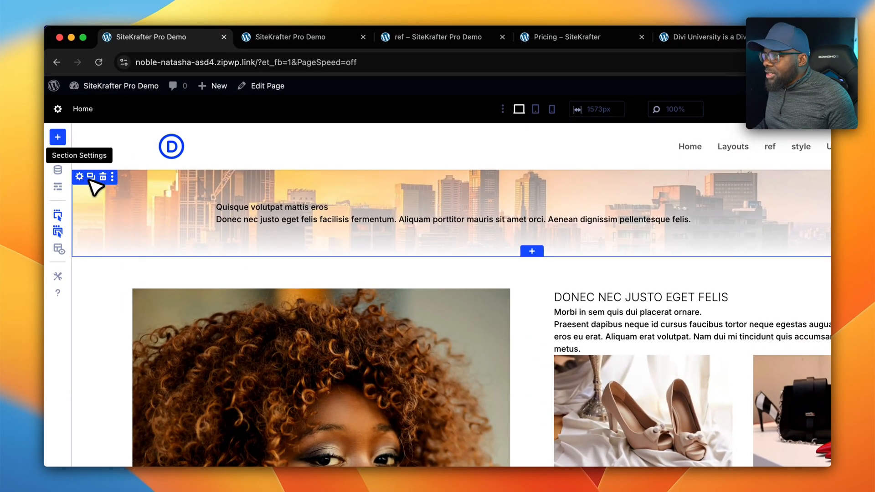
# Give the hero section the CSS class sec-hero under Advanced > CSS ID & Classes
pyautogui.click(79, 177)
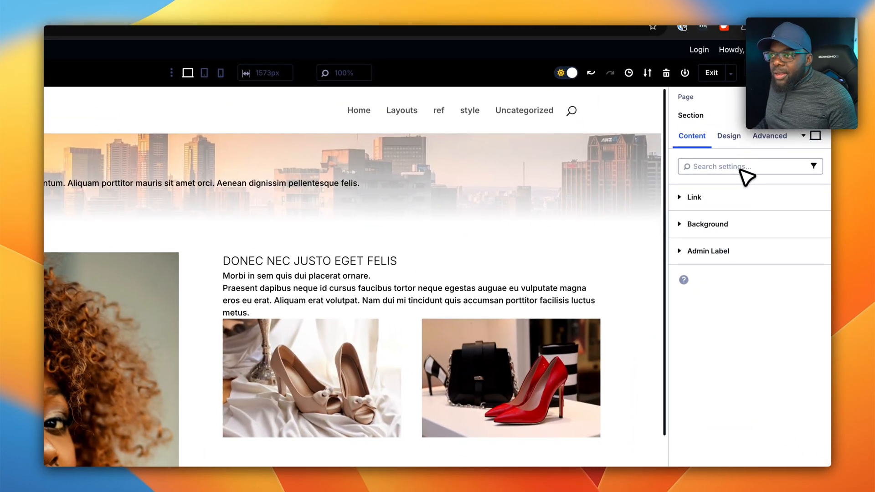
pyautogui.click(728, 136)
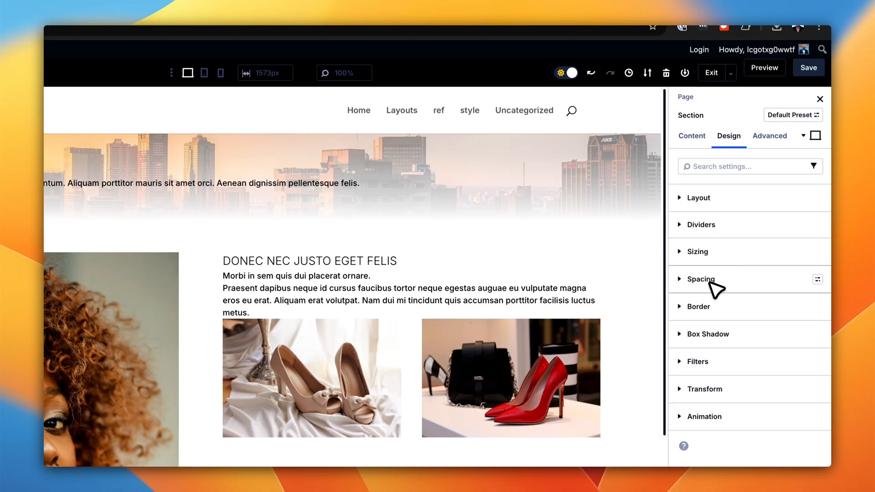
pyautogui.click(701, 278)
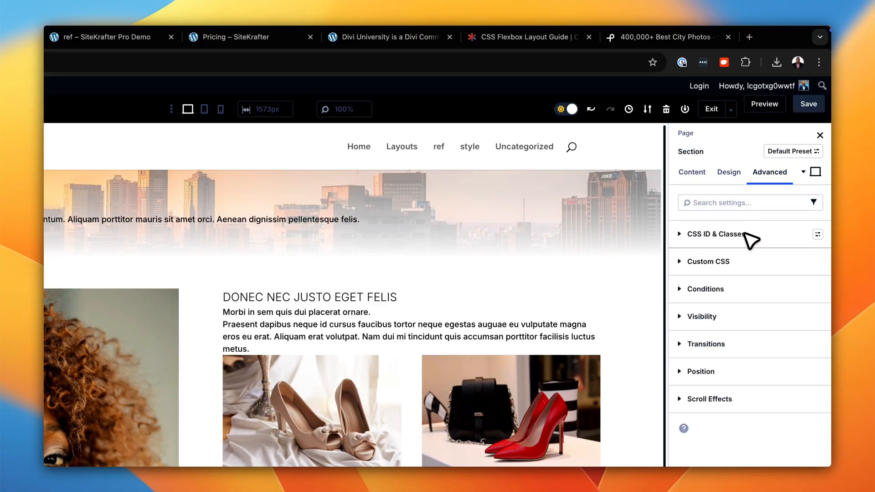
pyautogui.click(715, 234)
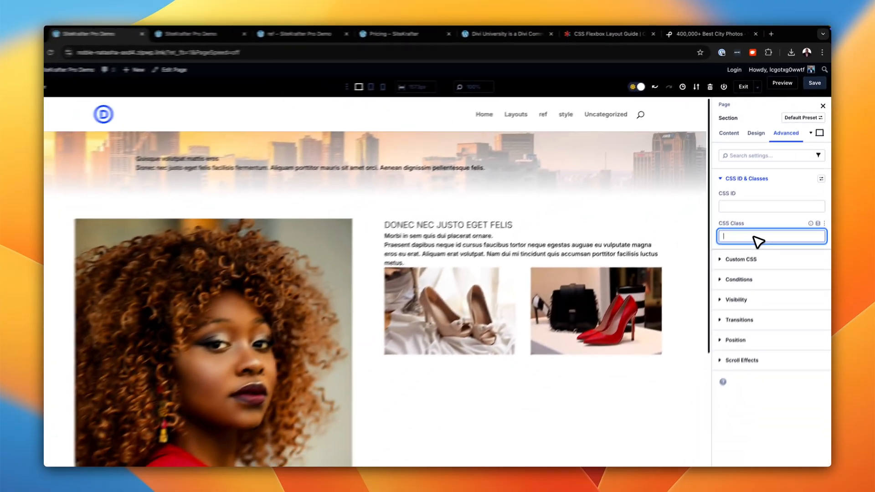
pyautogui.write('sec-hero')
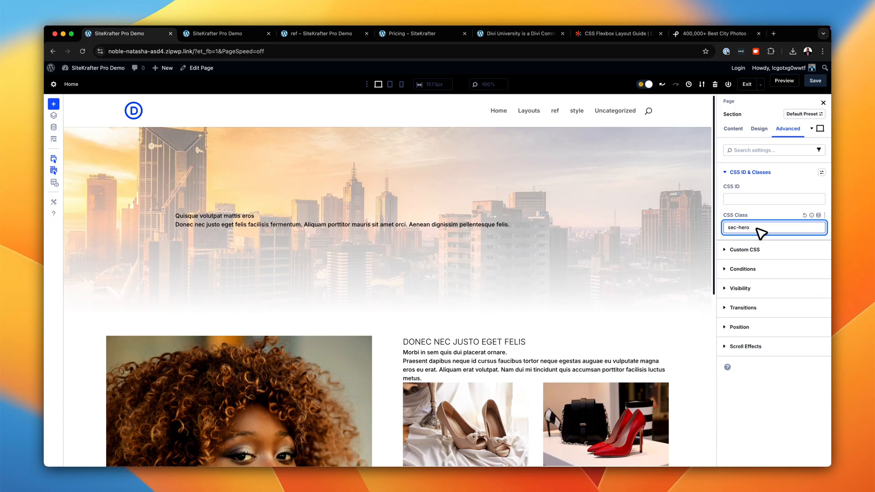
pyautogui.moveTo(755, 213)
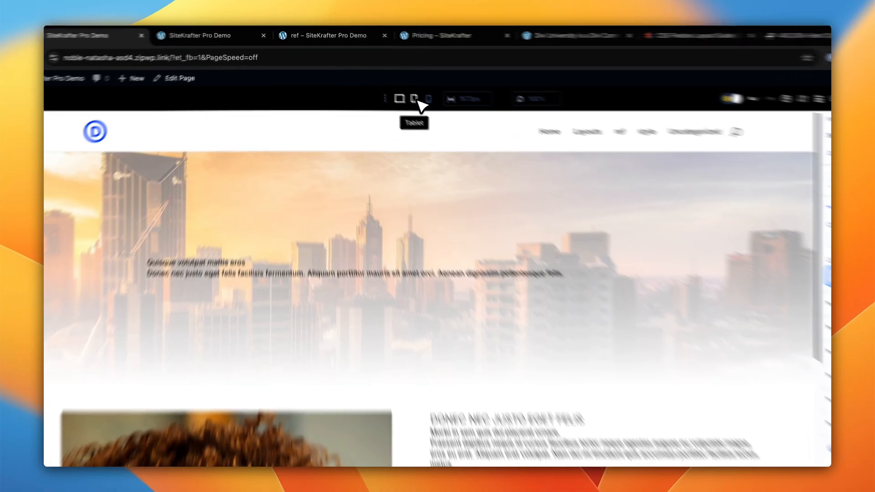
pyautogui.click(447, 108)
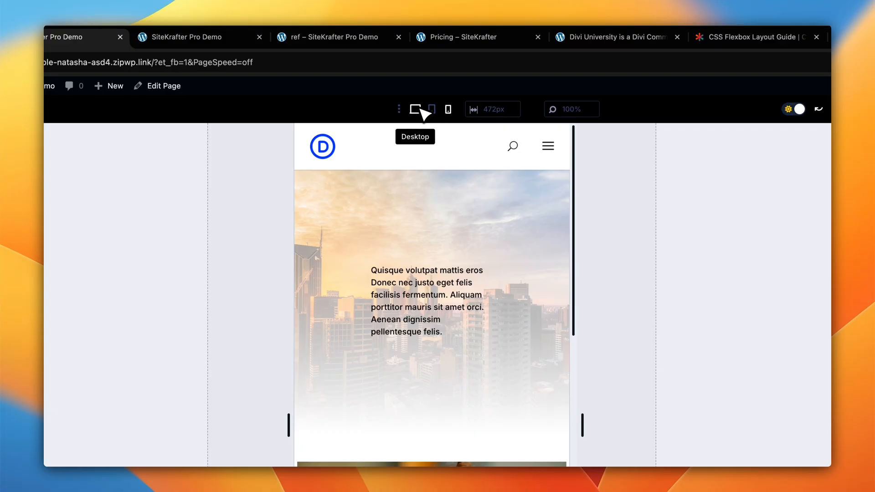
pyautogui.click(414, 108)
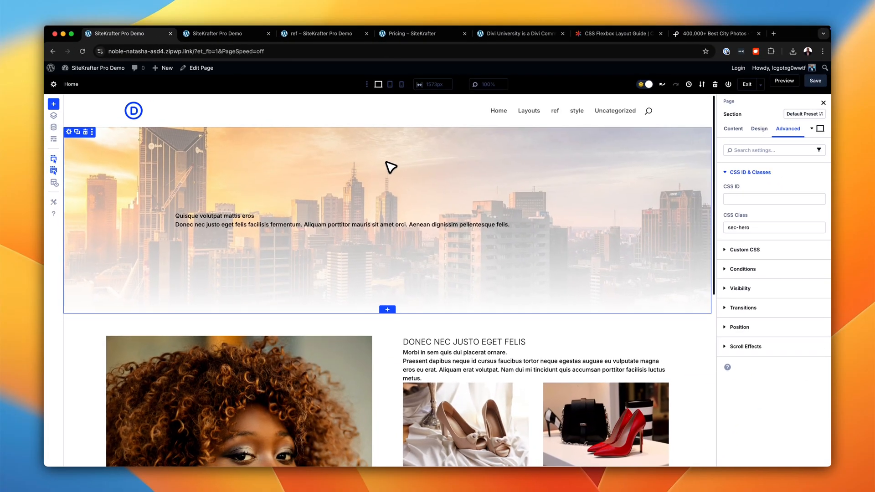
pyautogui.moveTo(292, 207)
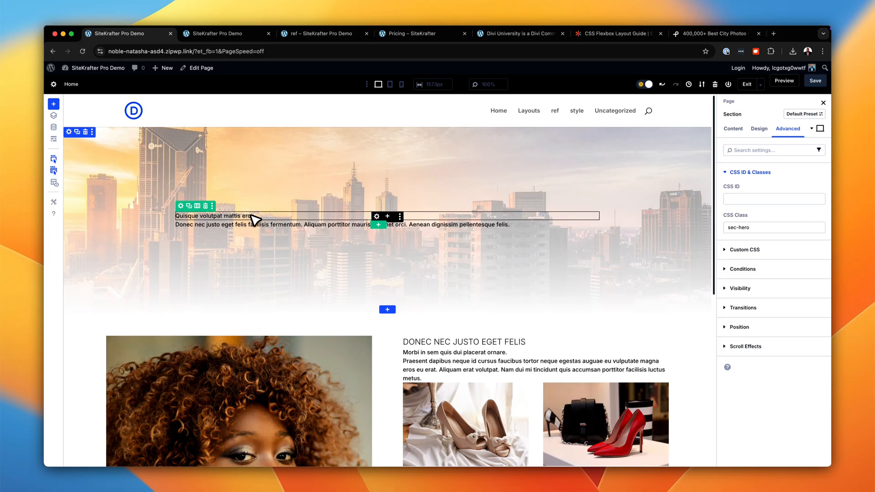
# Give the heading 'Quisque volutpat mattis eros' the CSS classes heading-l font-800
pyautogui.click(822, 102)
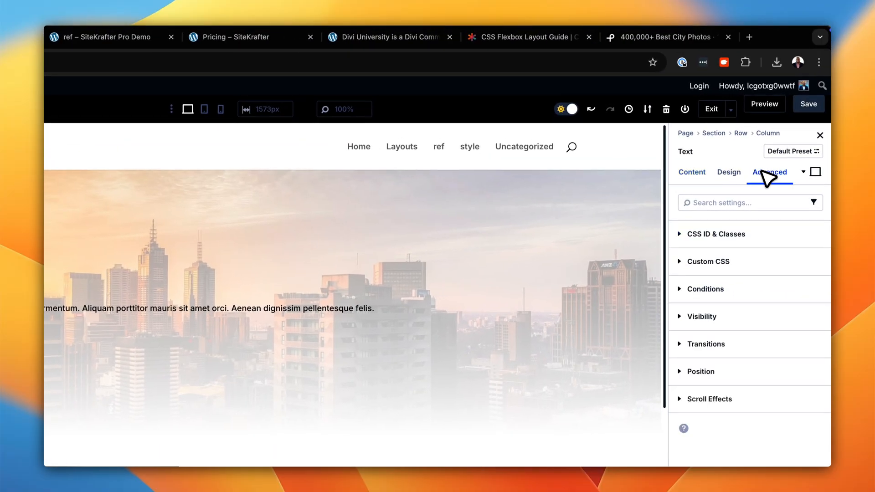
pyautogui.click(718, 234)
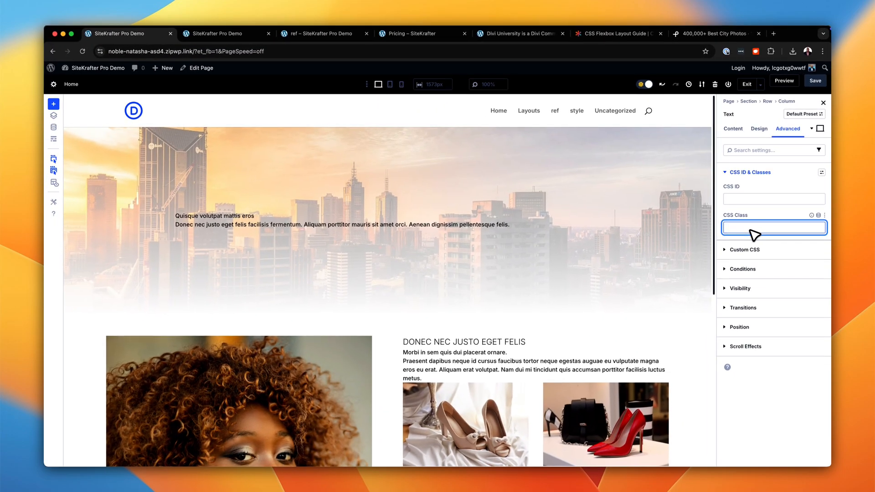
pyautogui.write('her')
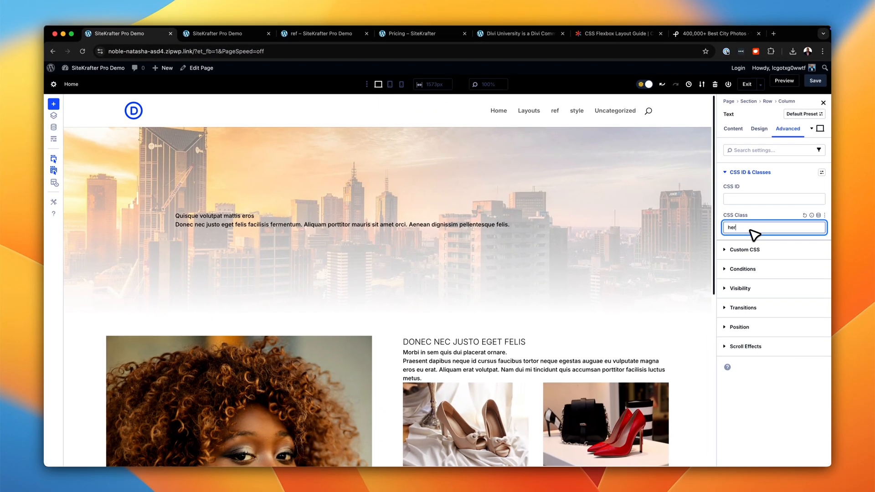
pyautogui.write('heading-')
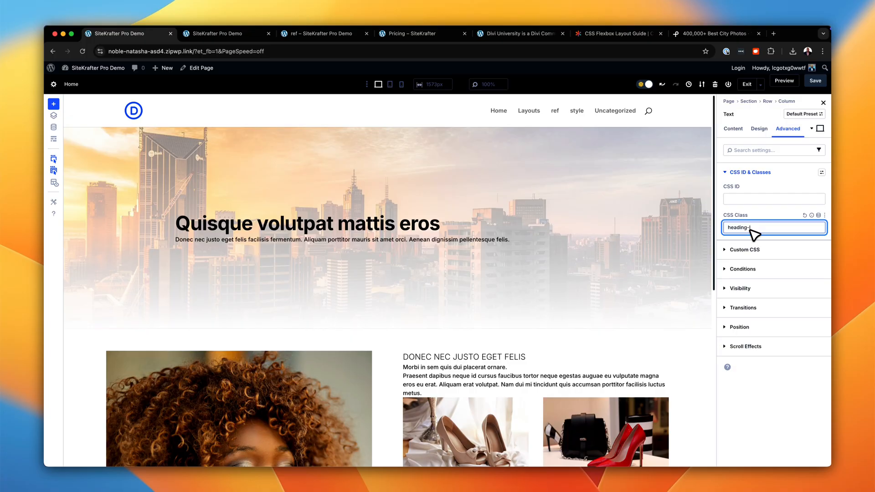
pyautogui.write('fd')
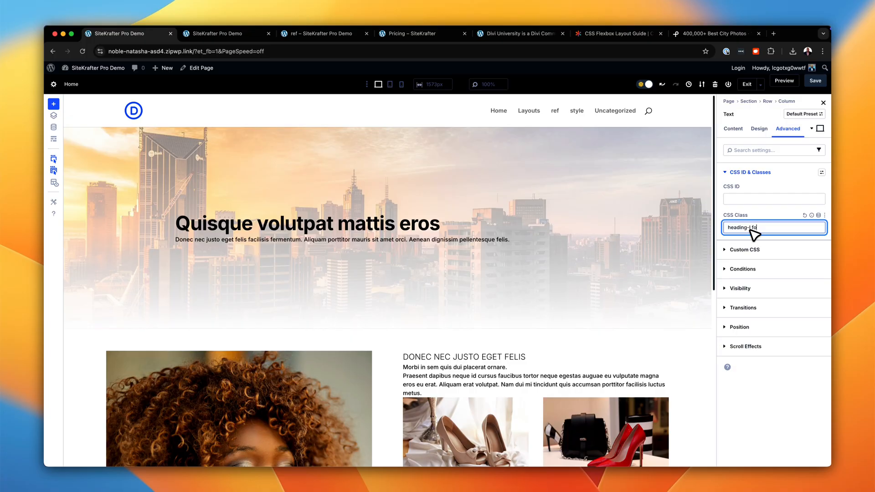
pyautogui.write('ont')
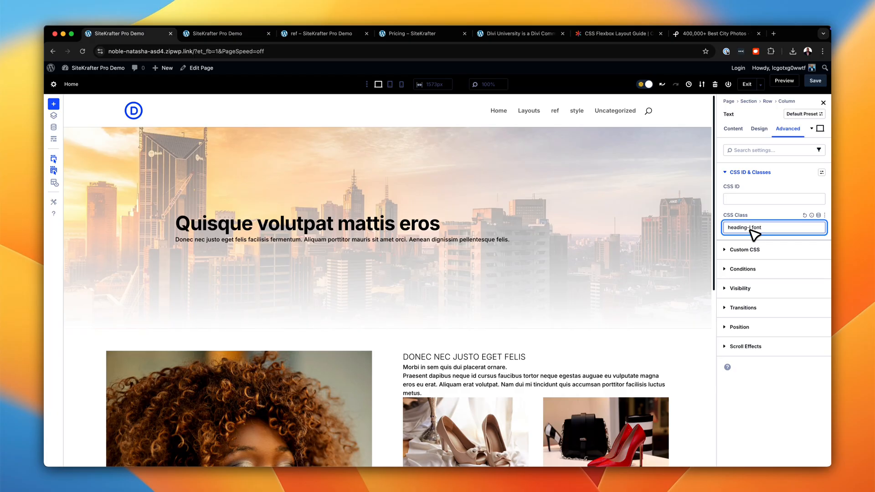
pyautogui.write('-800')
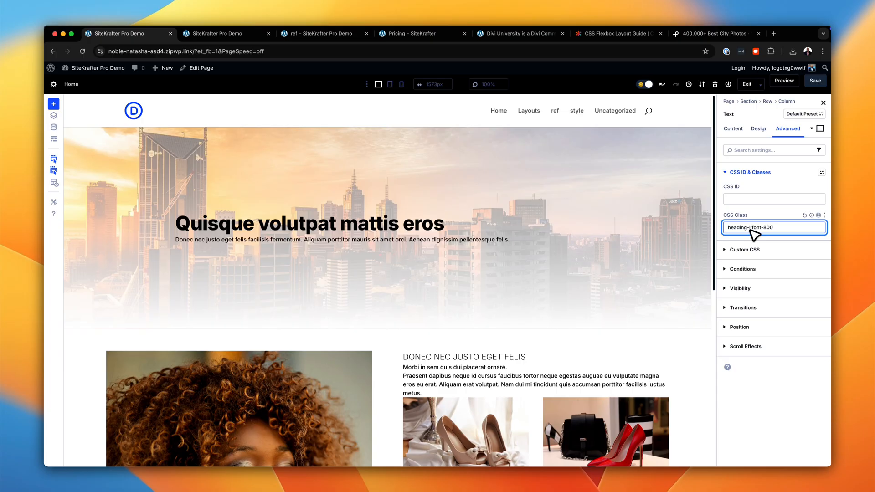
pyautogui.click(733, 128)
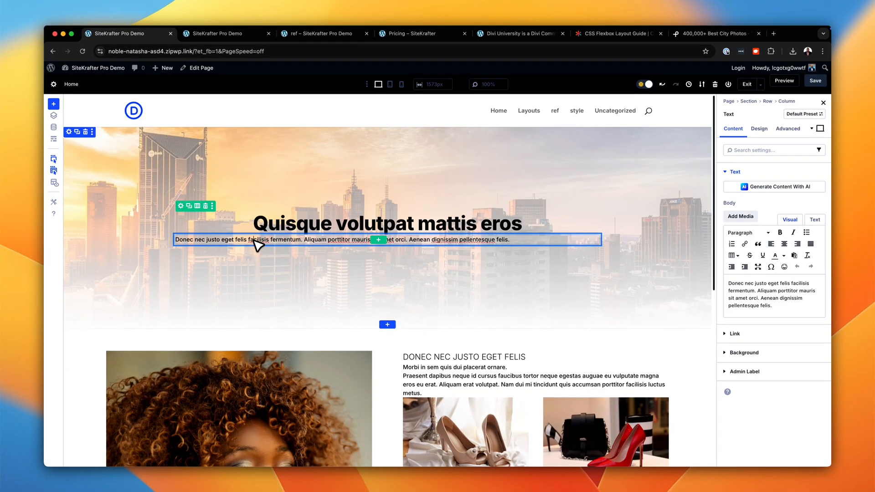
# Give the hero description paragraph the CSS class text-m
pyautogui.click(787, 128)
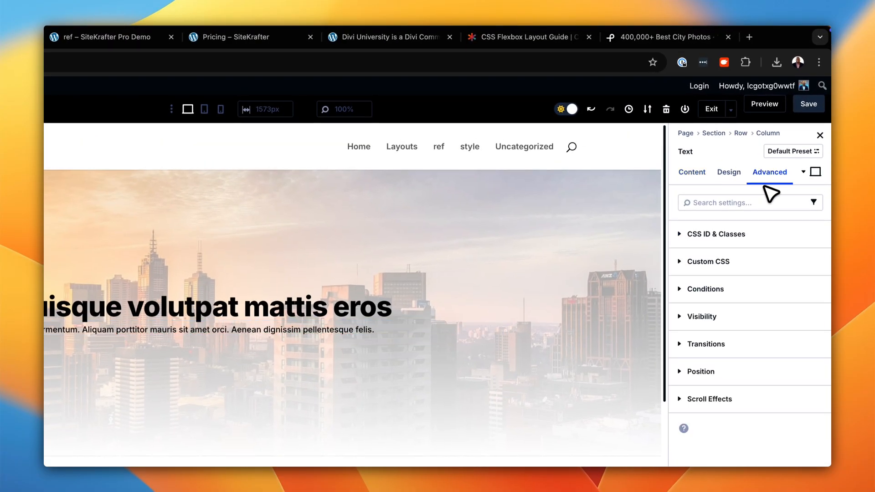
pyautogui.click(717, 235)
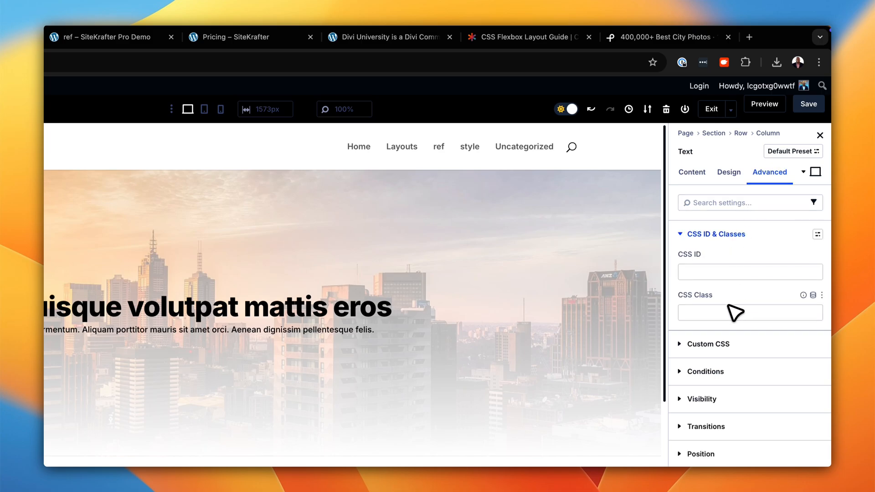
pyautogui.write('tex')
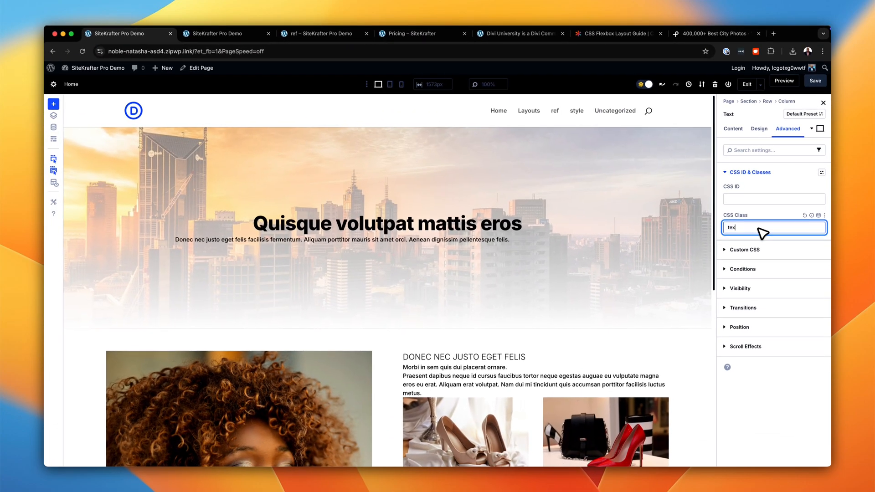
pyautogui.write('text-m')
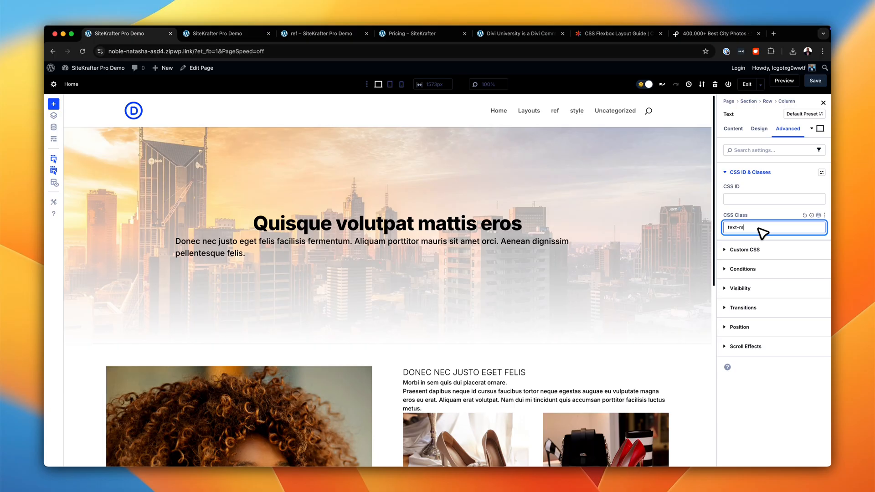
pyautogui.moveTo(749, 127)
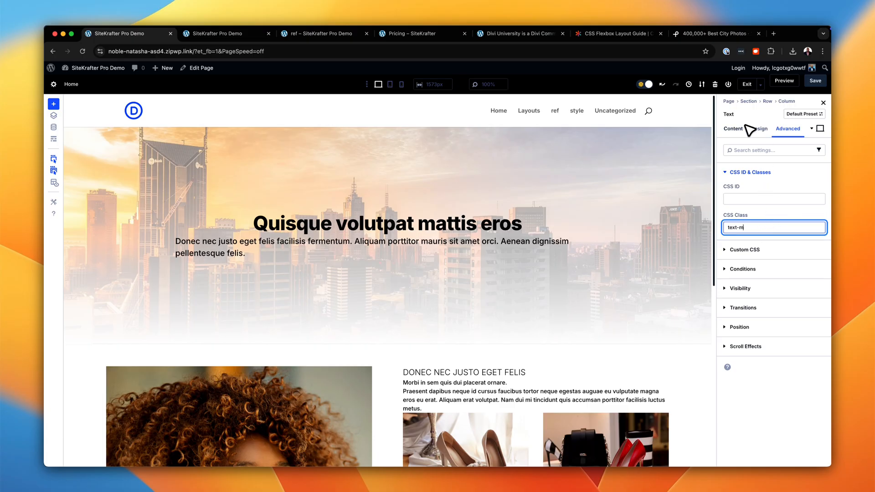
pyautogui.click(733, 128)
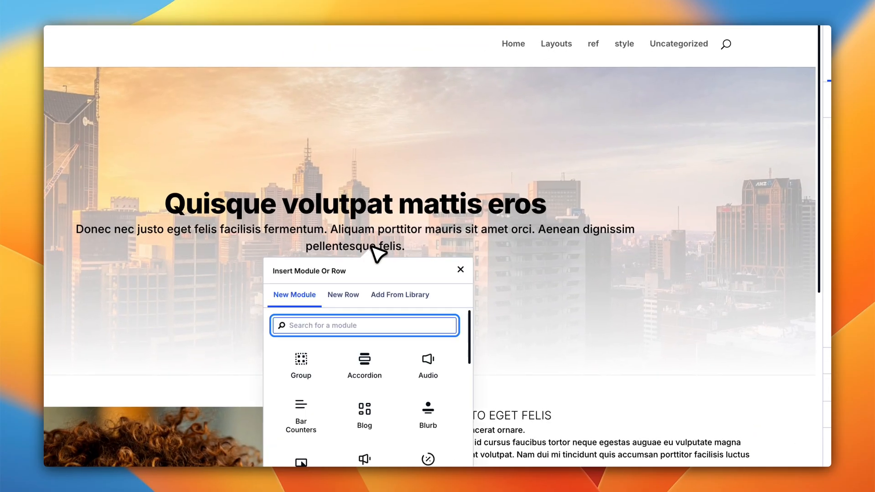
# Add a Button module below the description and set its Button Alignment to center
pyautogui.write('button')
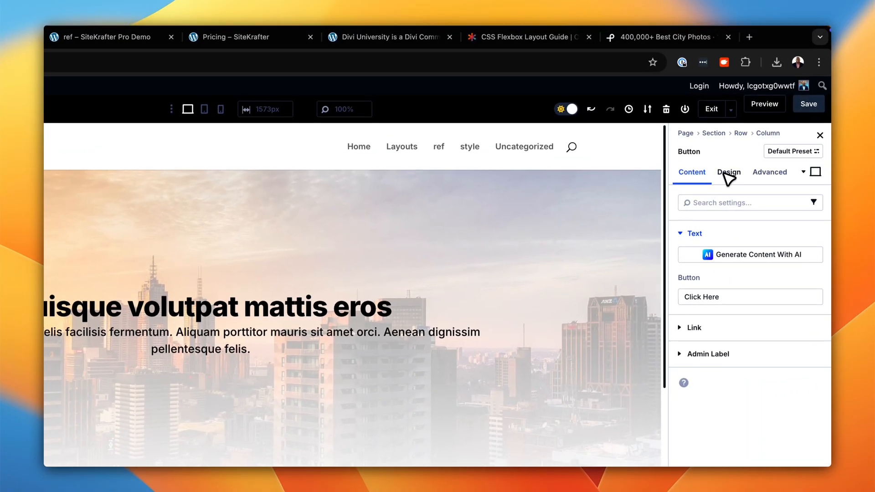
pyautogui.click(729, 172)
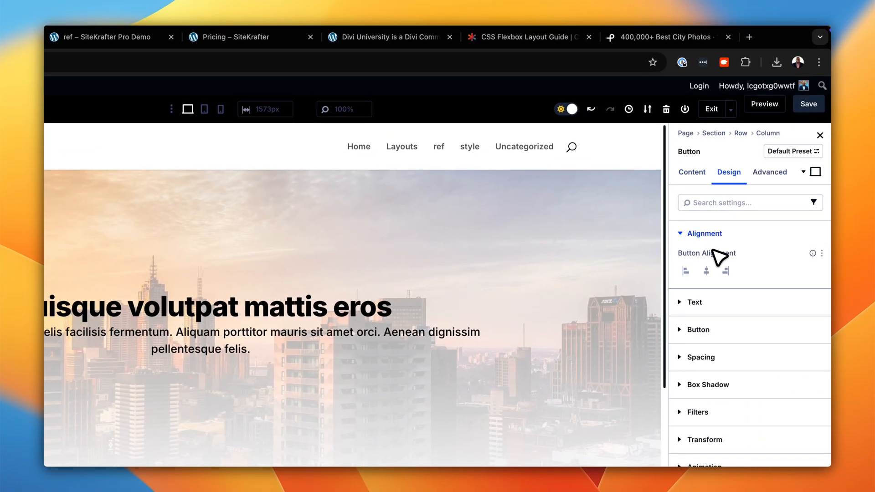
pyautogui.click(705, 271)
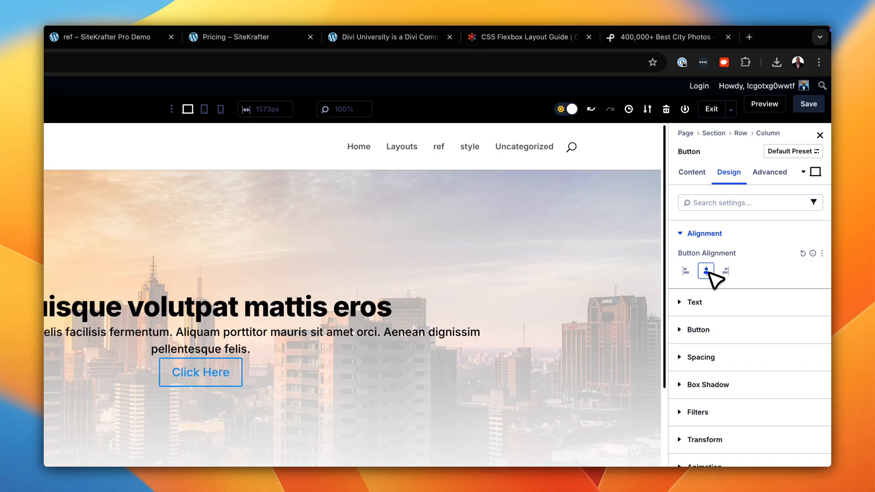